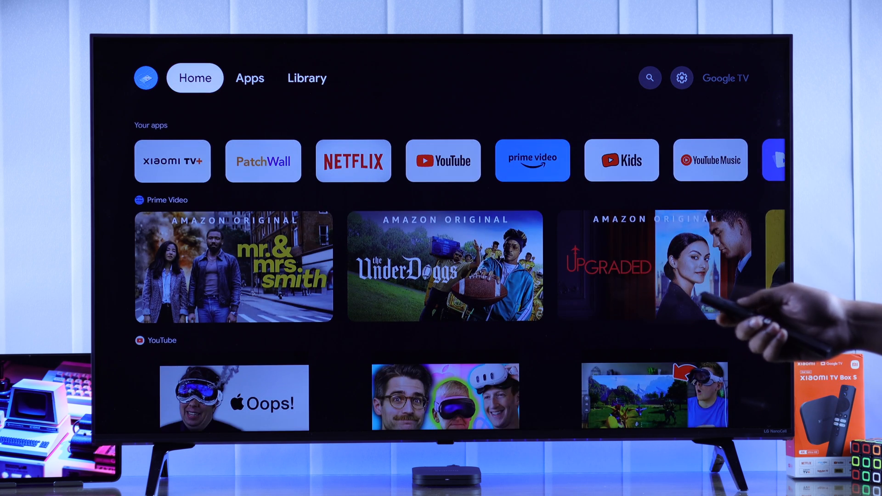
Step: Bring up the quick settings panel from the profile area of the home screen
left_click(306, 77)
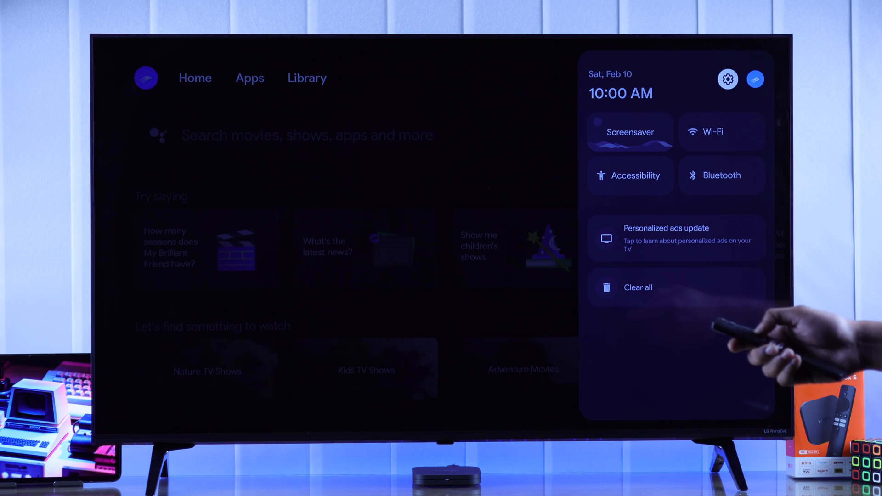
Step: Go into the full device settings and reach the About page for the Xiaomi TV Box
left_click(728, 79)
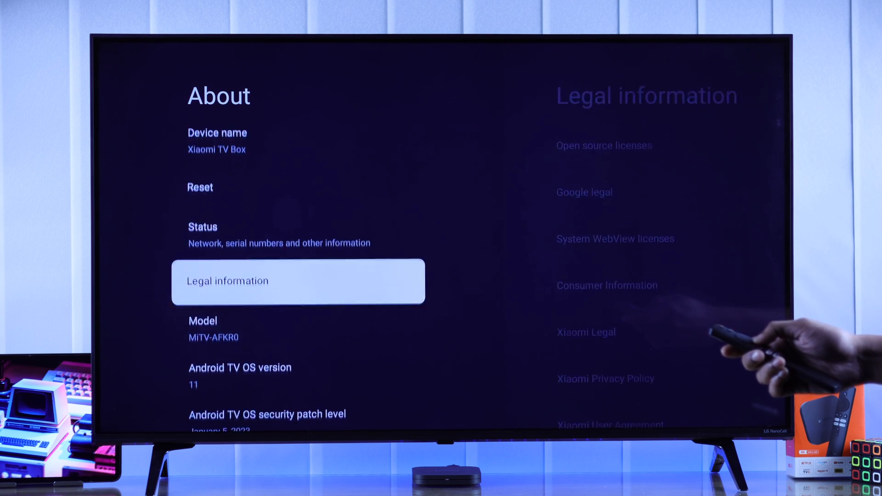
Step: Switch USB debugging on in Developer options and accept the Allow USB debugging prompt
scroll("down", 3)
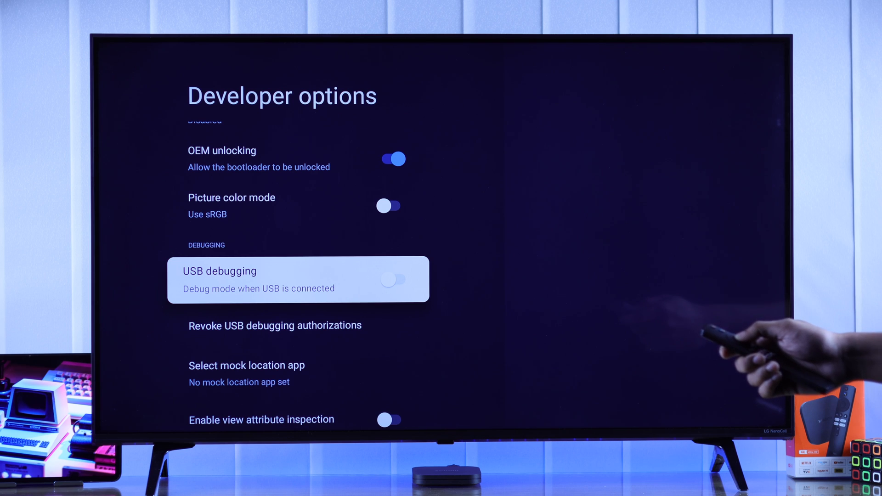
left_click(393, 279)
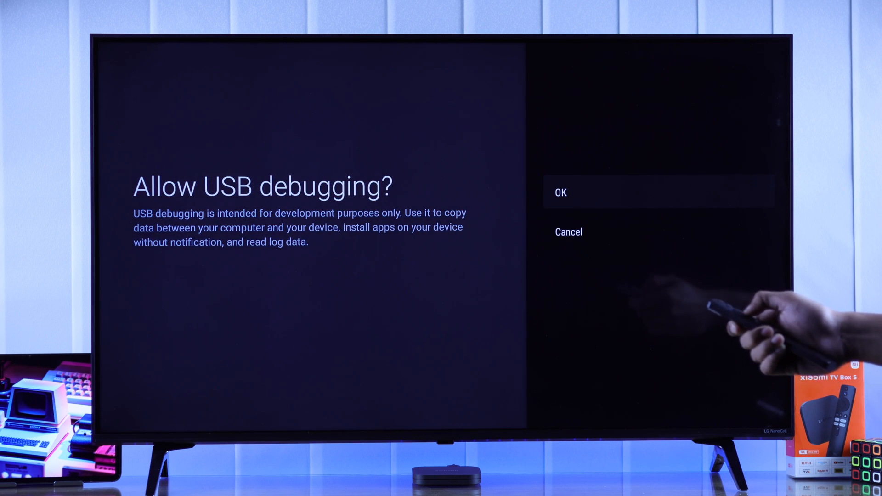
left_click(560, 193)
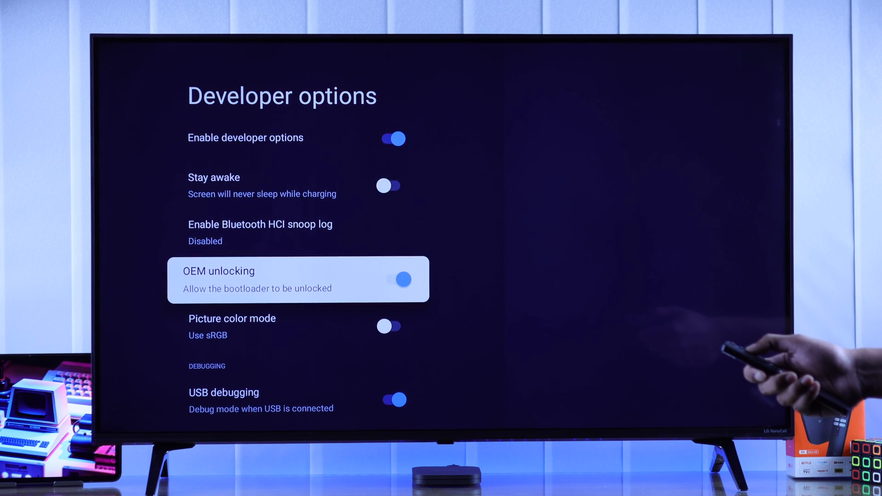
key("up")
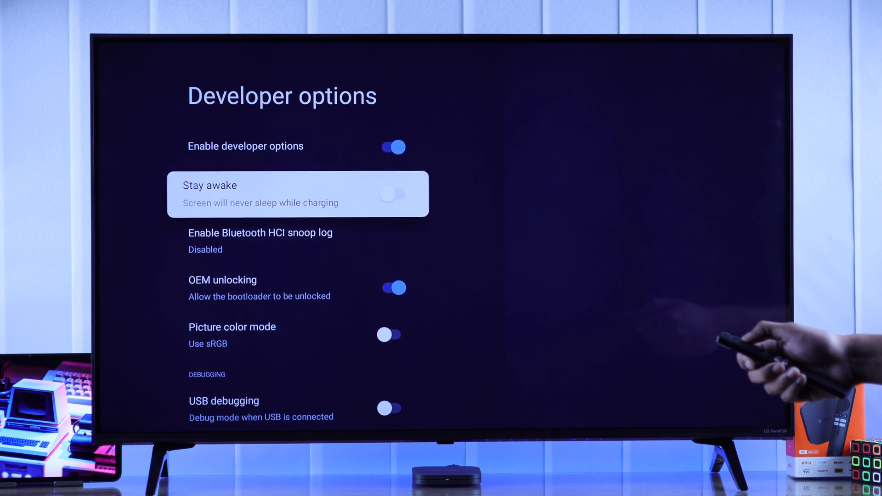
Step: Turn USB debugging back off, dismiss the prompt and return to the System settings list
key("up")
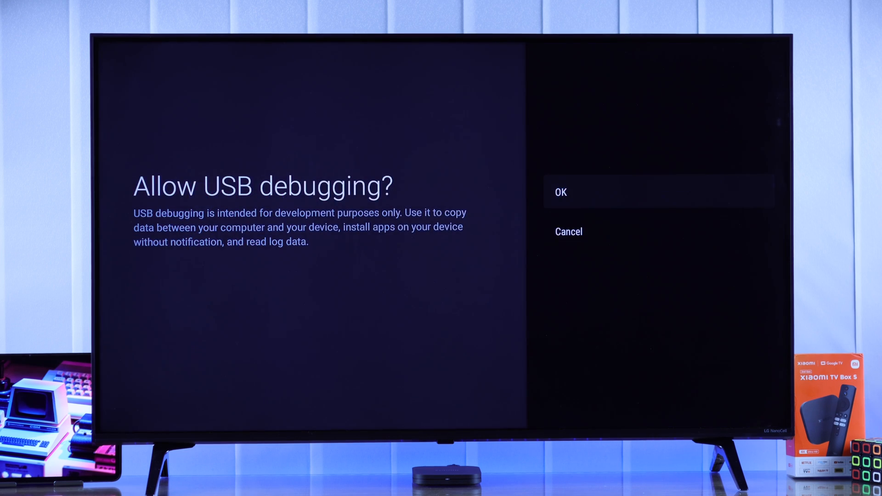
left_click(560, 192)
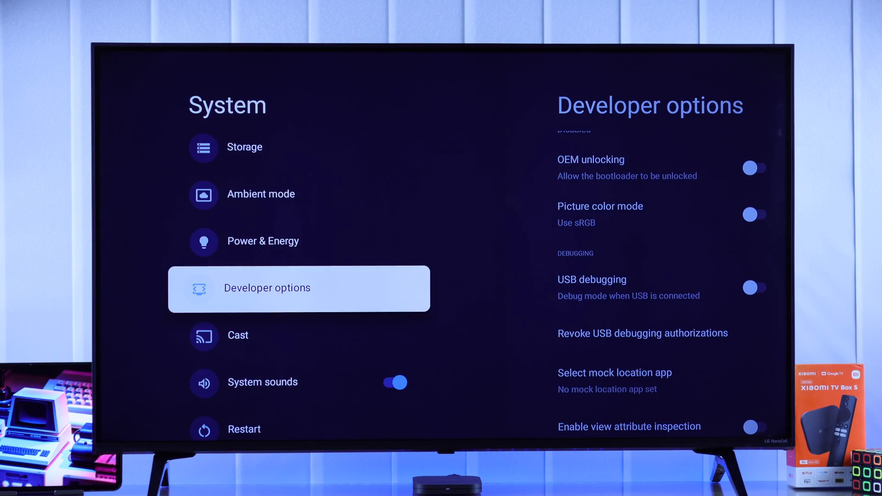